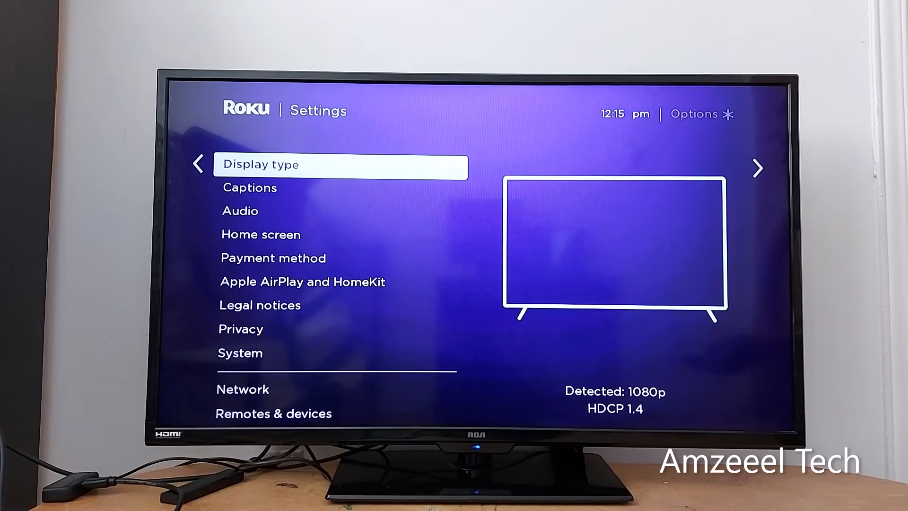
Enter the Display type page listing 1080p TV with Auto detect checked
left_click(342, 164)
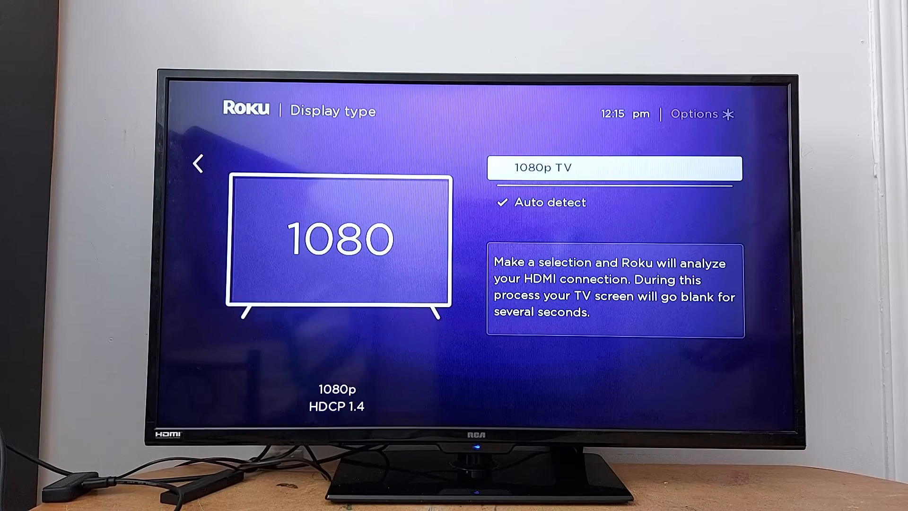
Choose 720p TV and confirm 'OK, go to 720p HD' in the resolution dialog
left_click(615, 169)
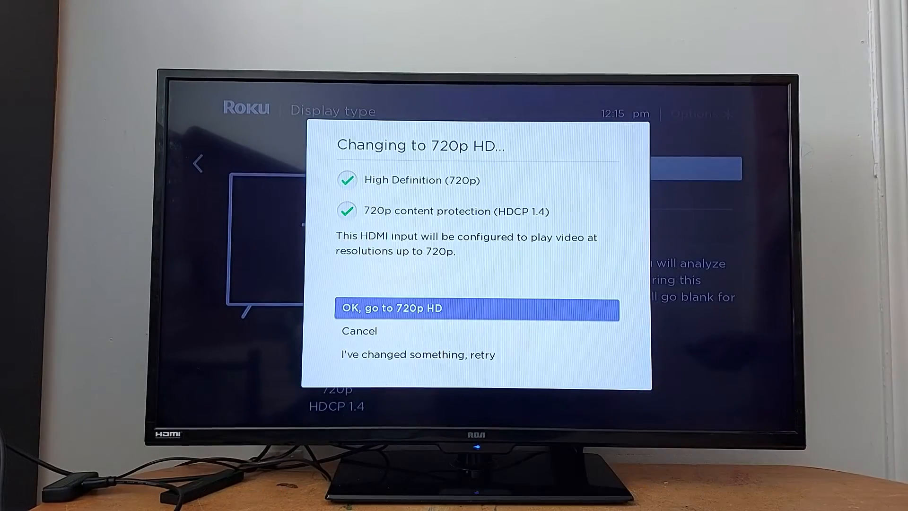
left_click(477, 307)
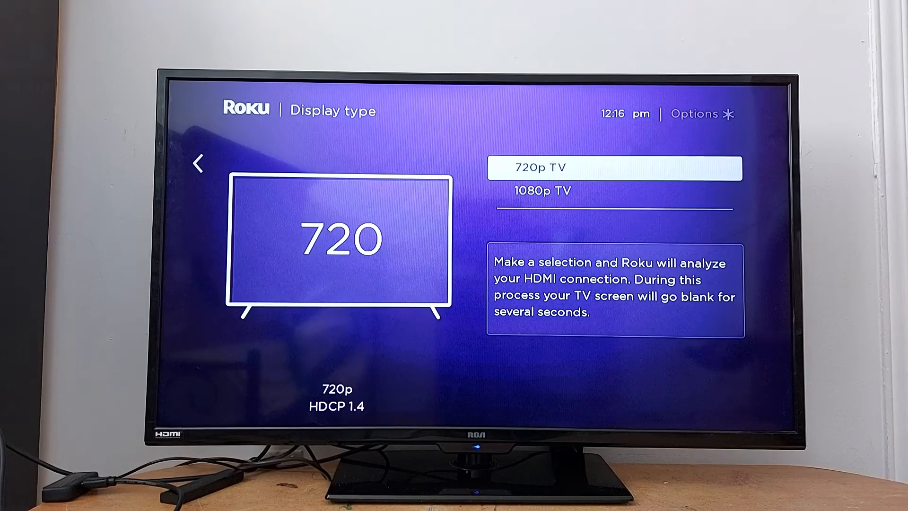